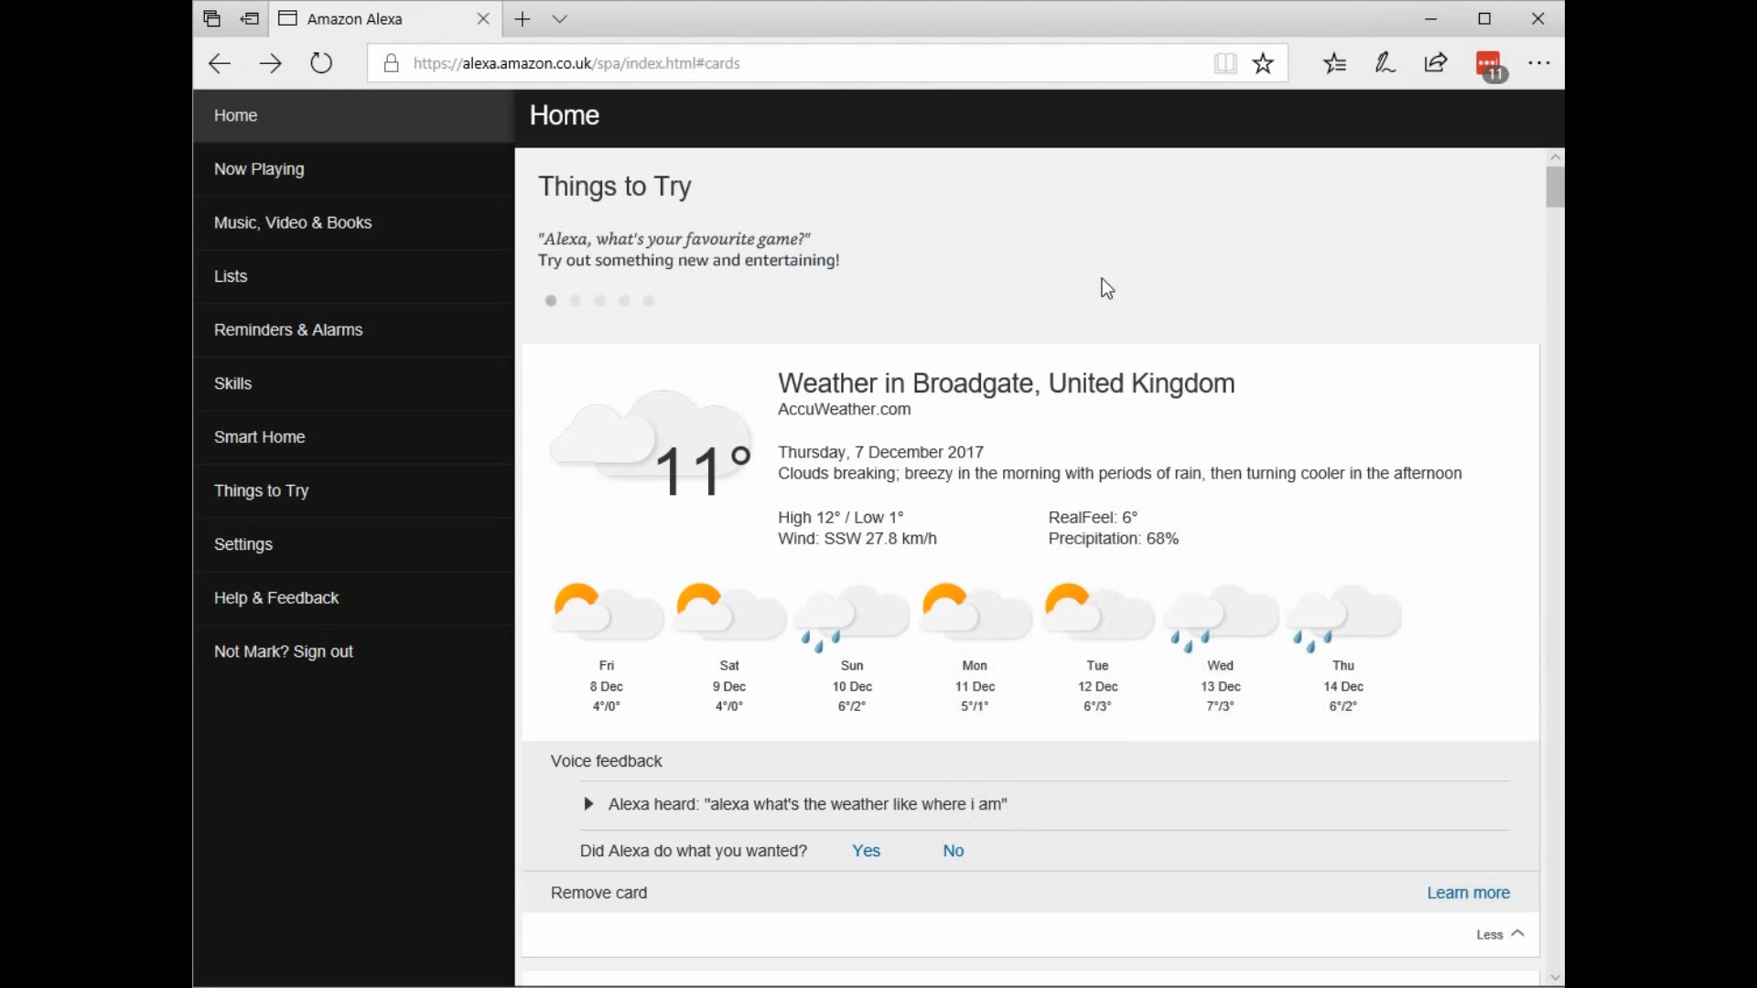
{"action": "mouse_move", "coordinate": [244, 544]}
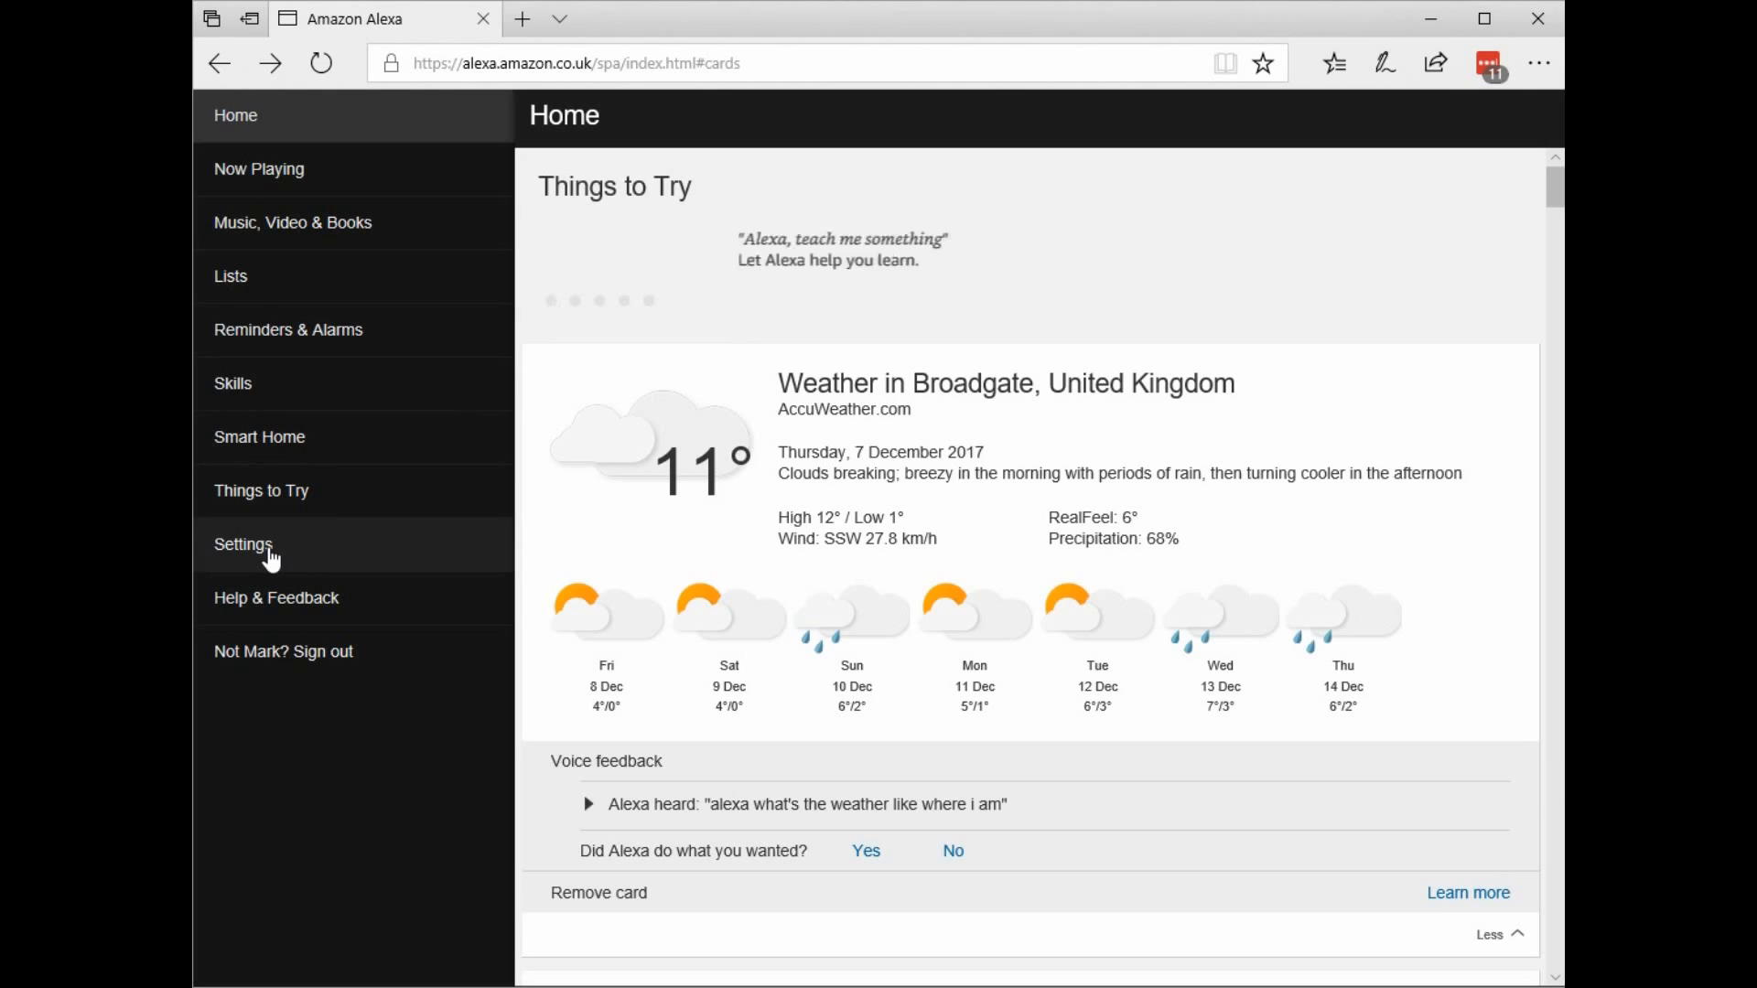
- Go to the Alexa Settings page from the sidebar
{"action": "left_click", "coordinate": [243, 544]}
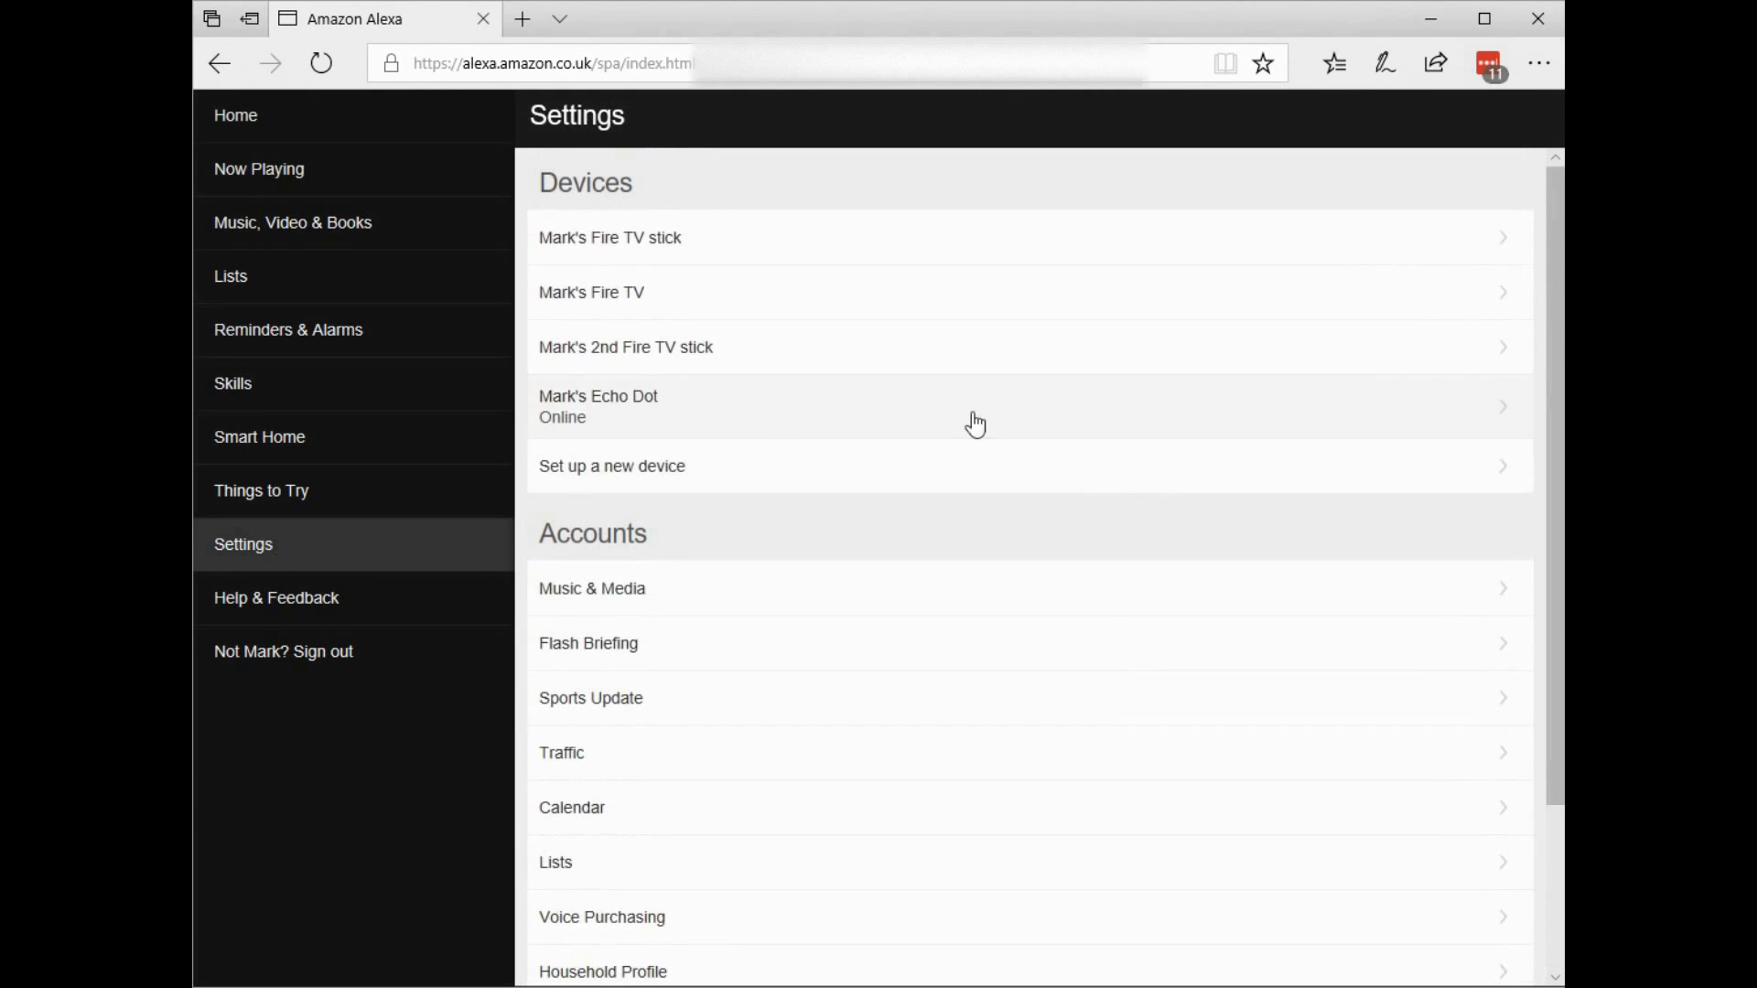
- Open the Echo Dot's settings and start editing its device location
{"action": "left_click", "coordinate": [598, 405]}
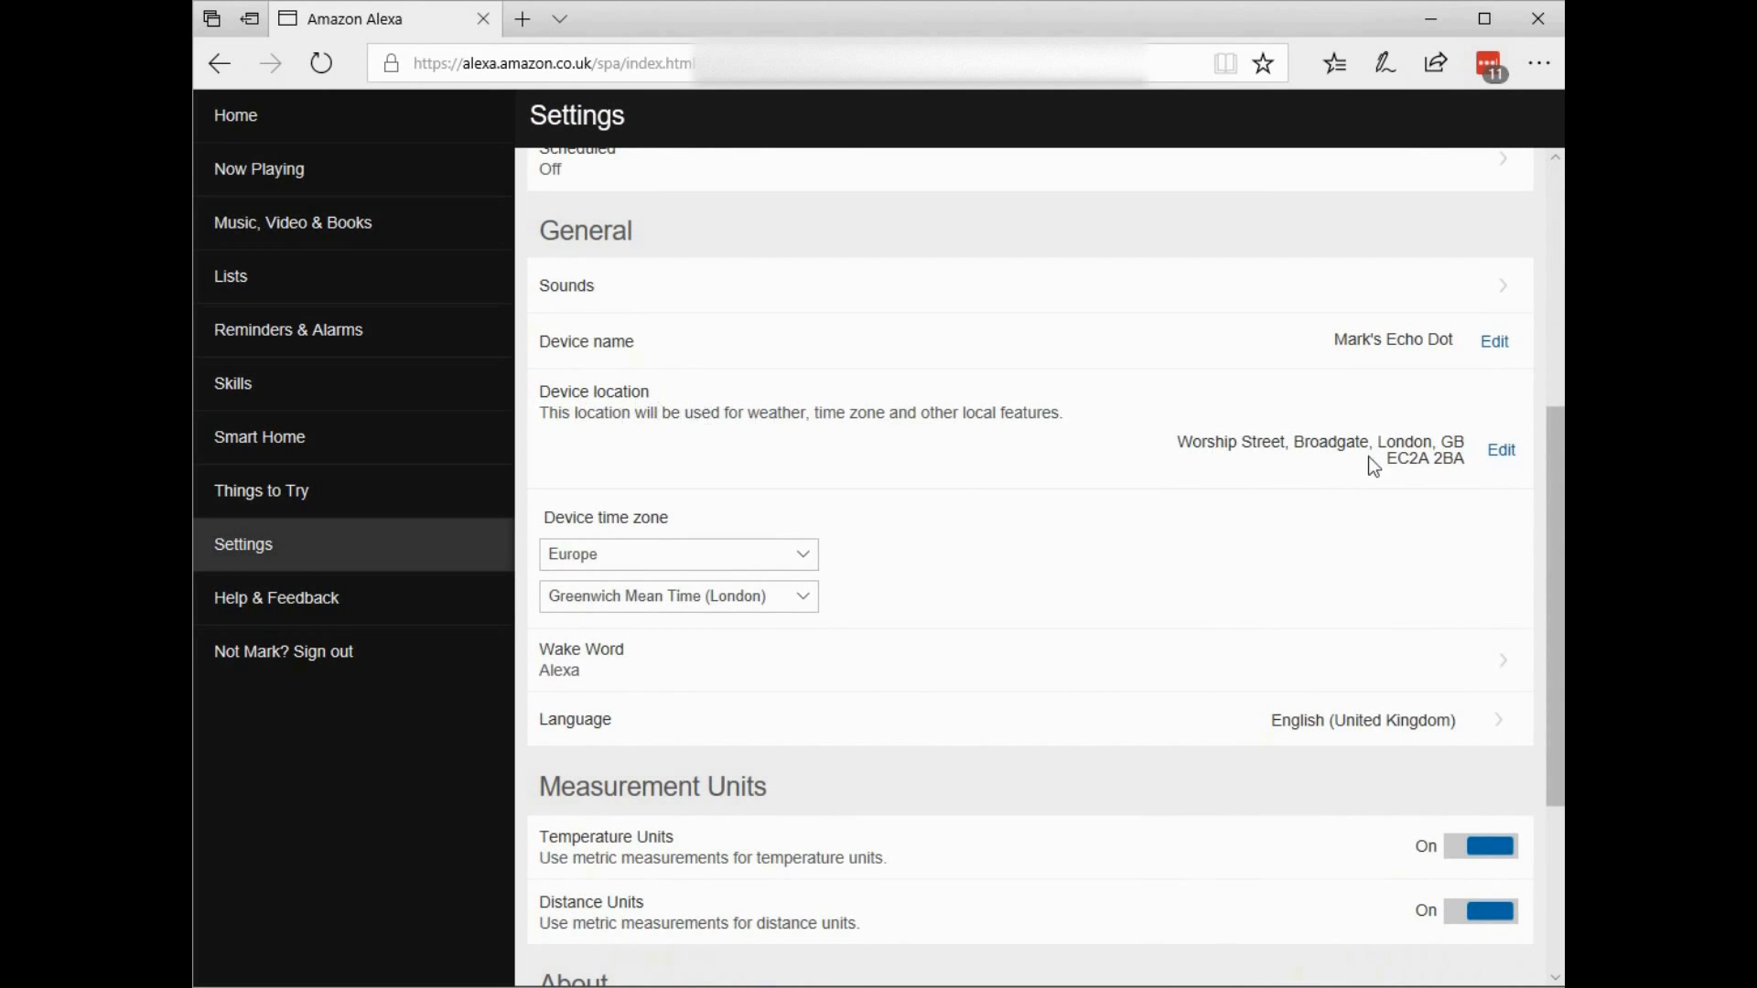
{"action": "left_click", "coordinate": [1499, 450]}
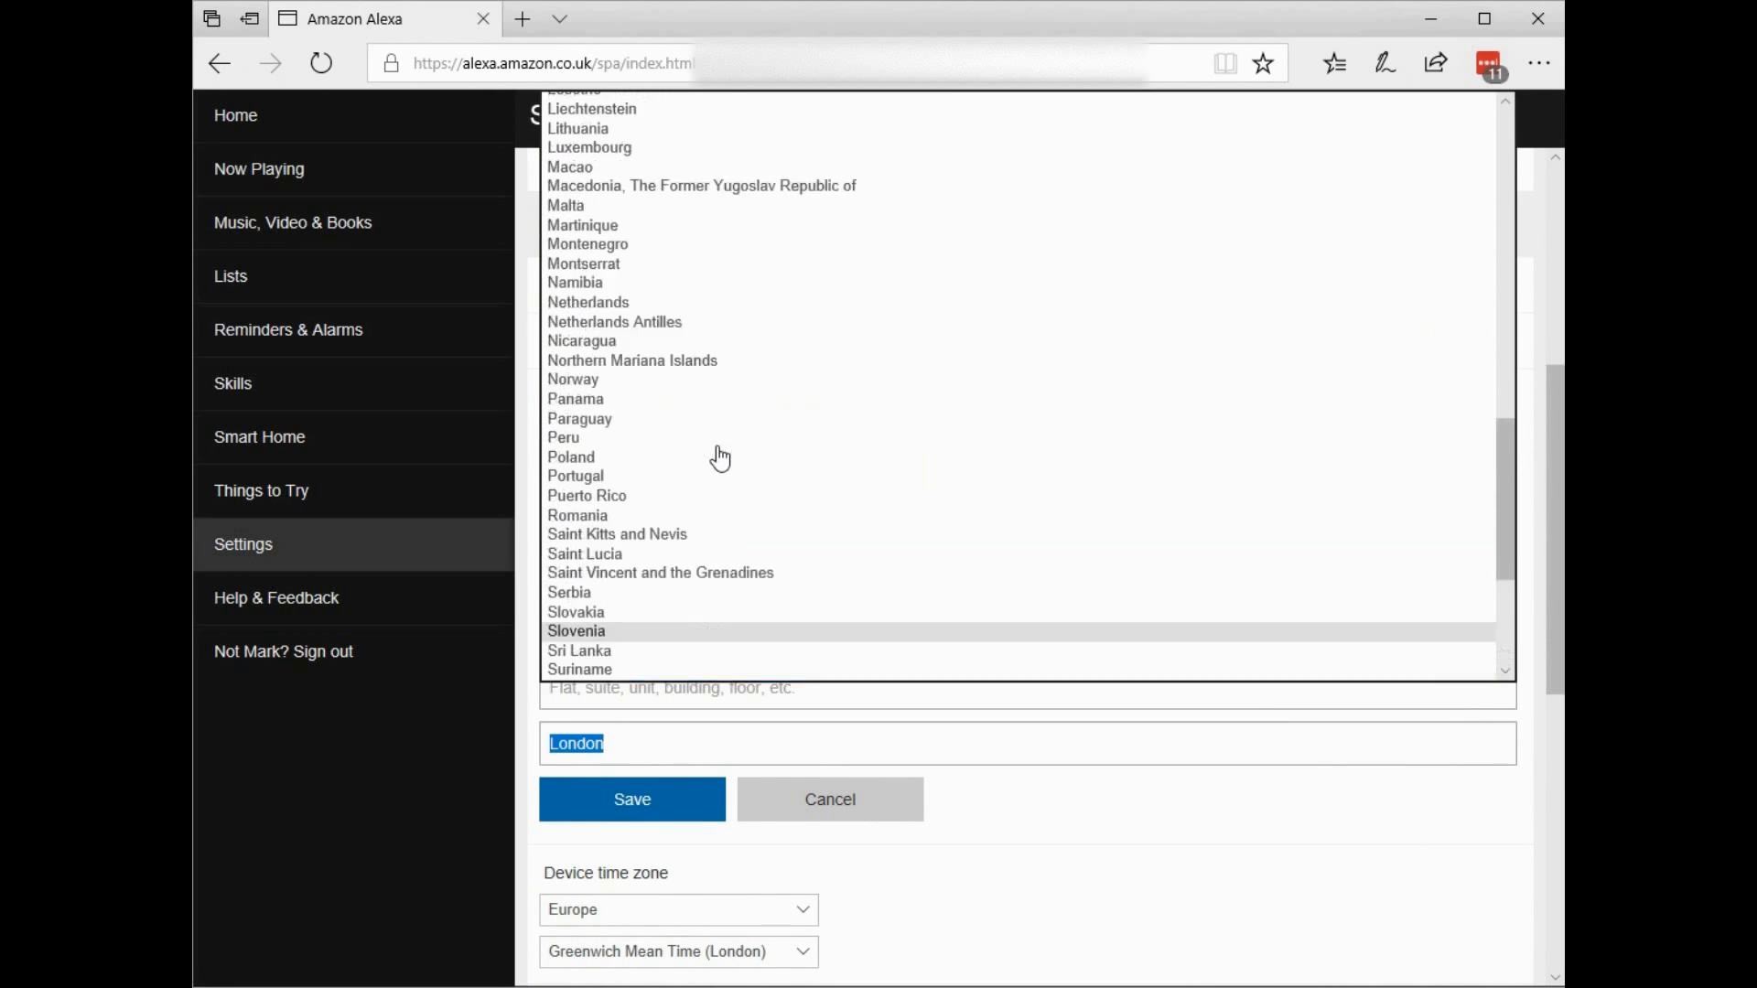
- Save the Echo Dot location as Improdia HQ, Voroklini, Larnaca, Cyprus 7041
{"action": "scroll", "scroll_direction": "up", "scroll_amount": 3}
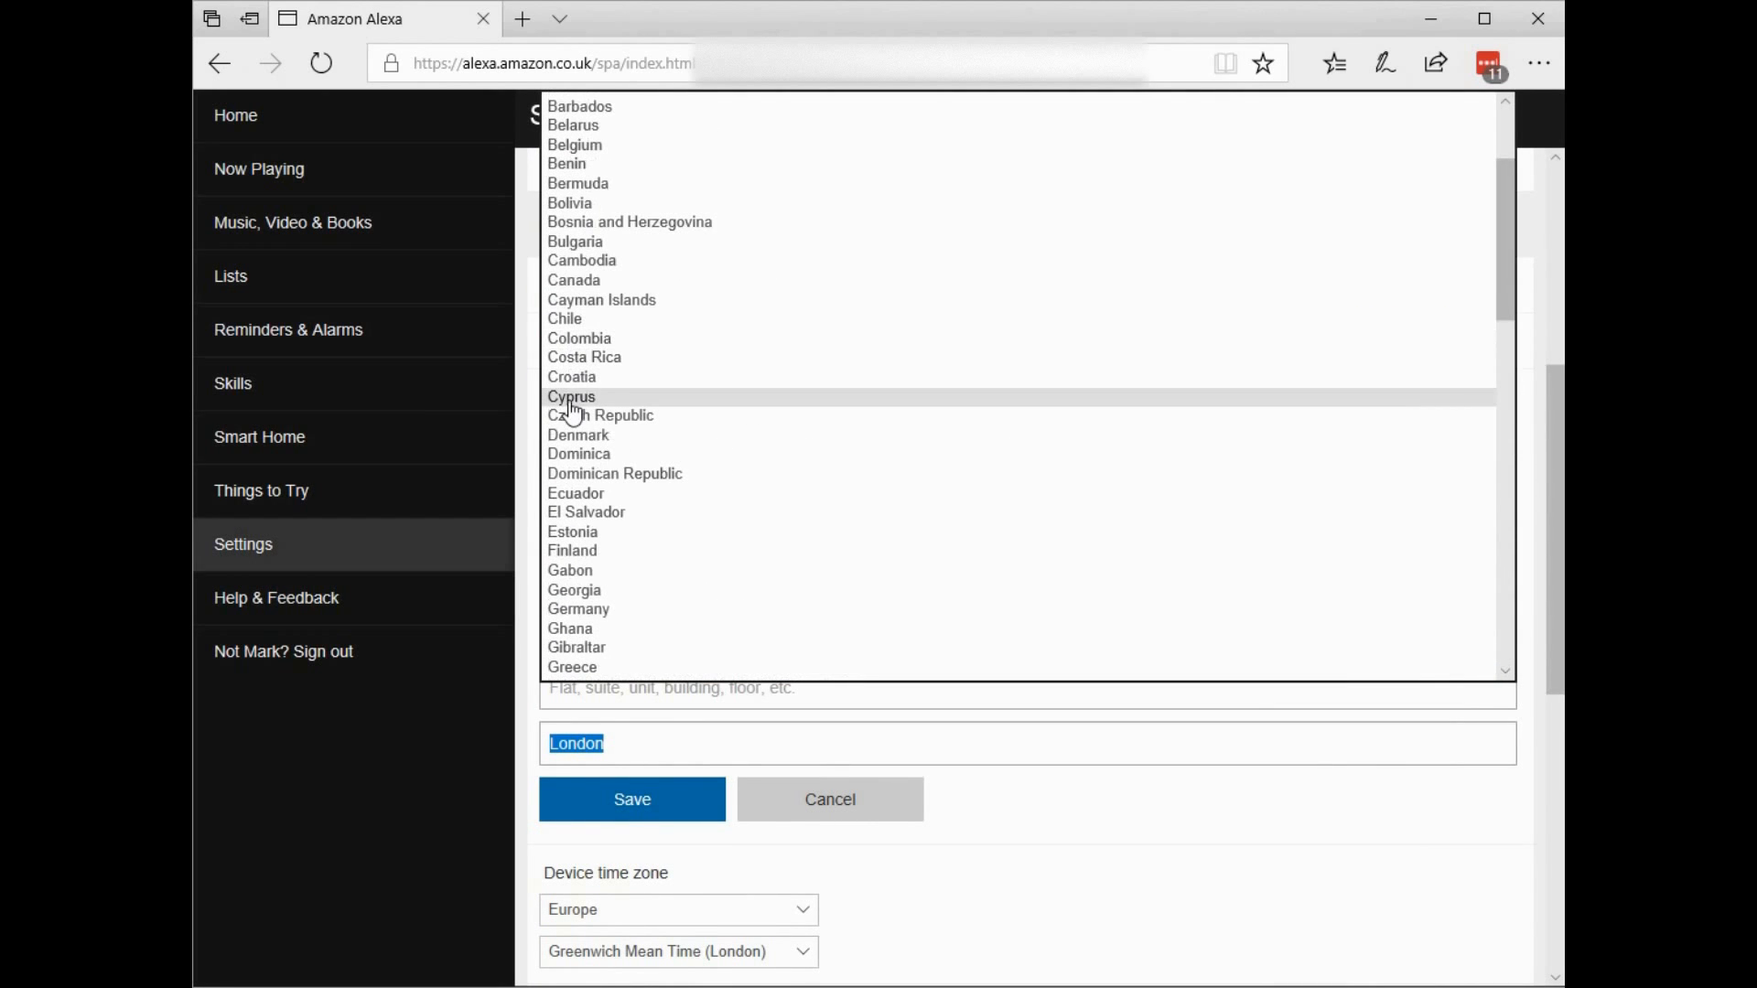
{"action": "left_click", "coordinate": [571, 396]}
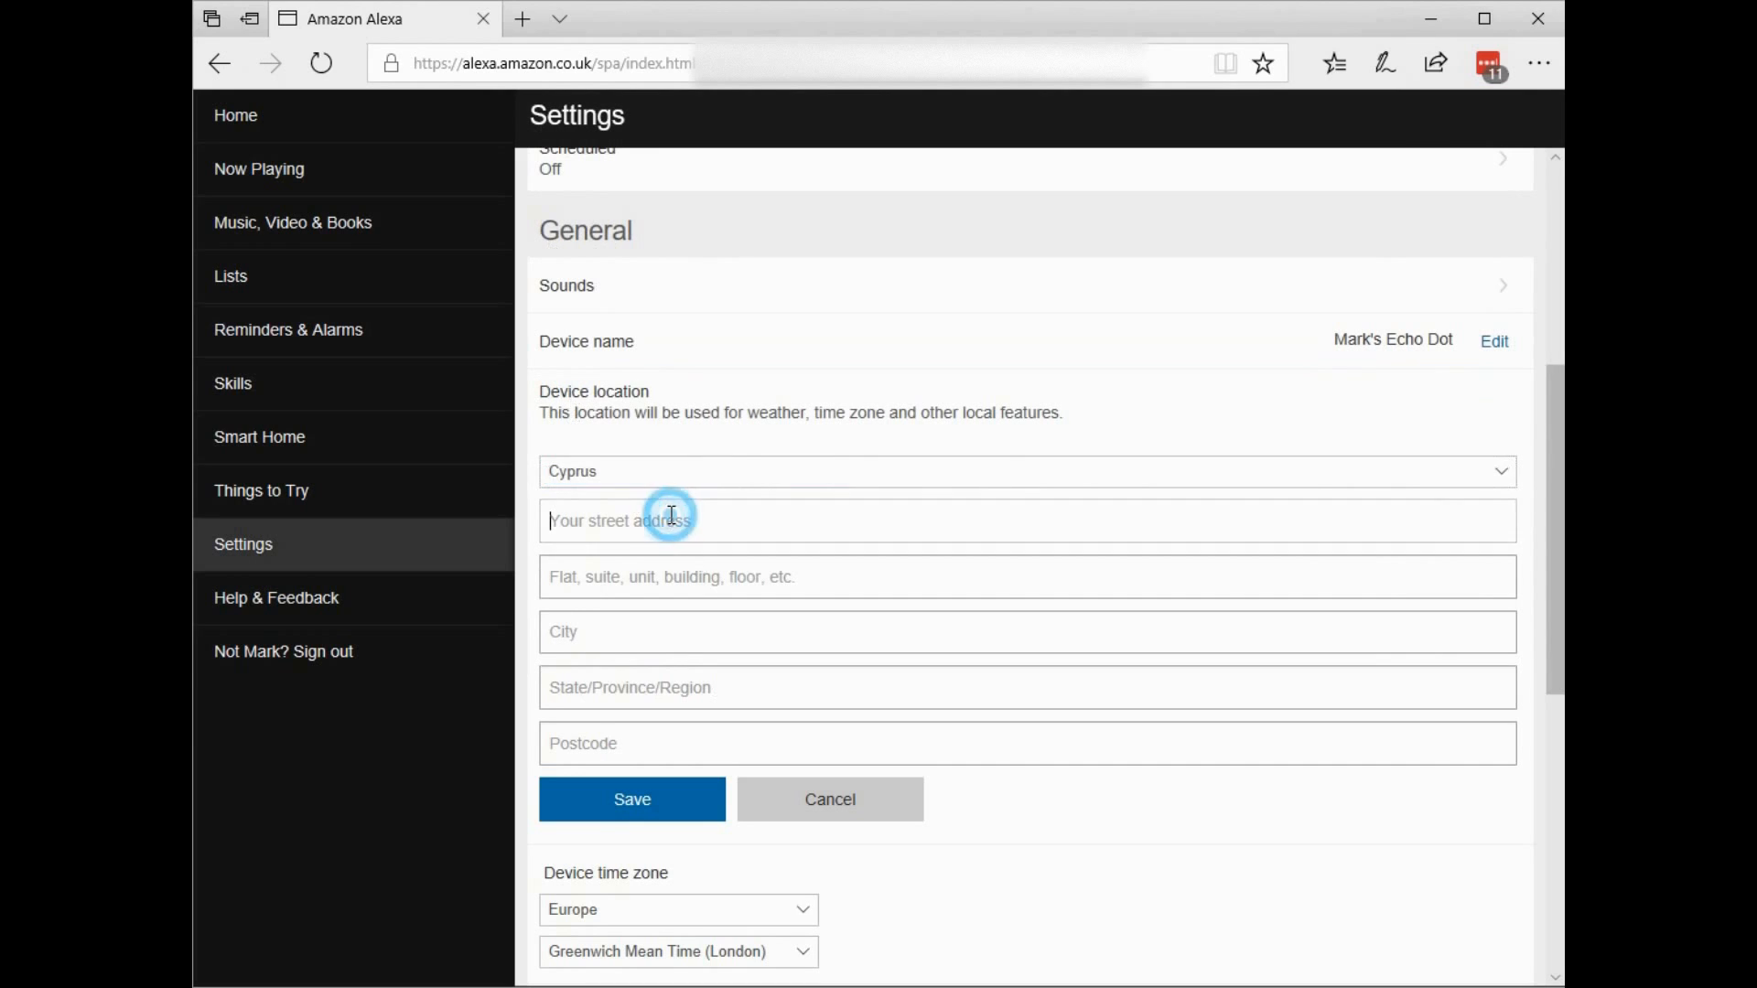
{"action": "type", "text": "Improdia HQ"}
{"action": "left_click", "coordinate": [1029, 743]}
{"action": "type", "text": "7041"}
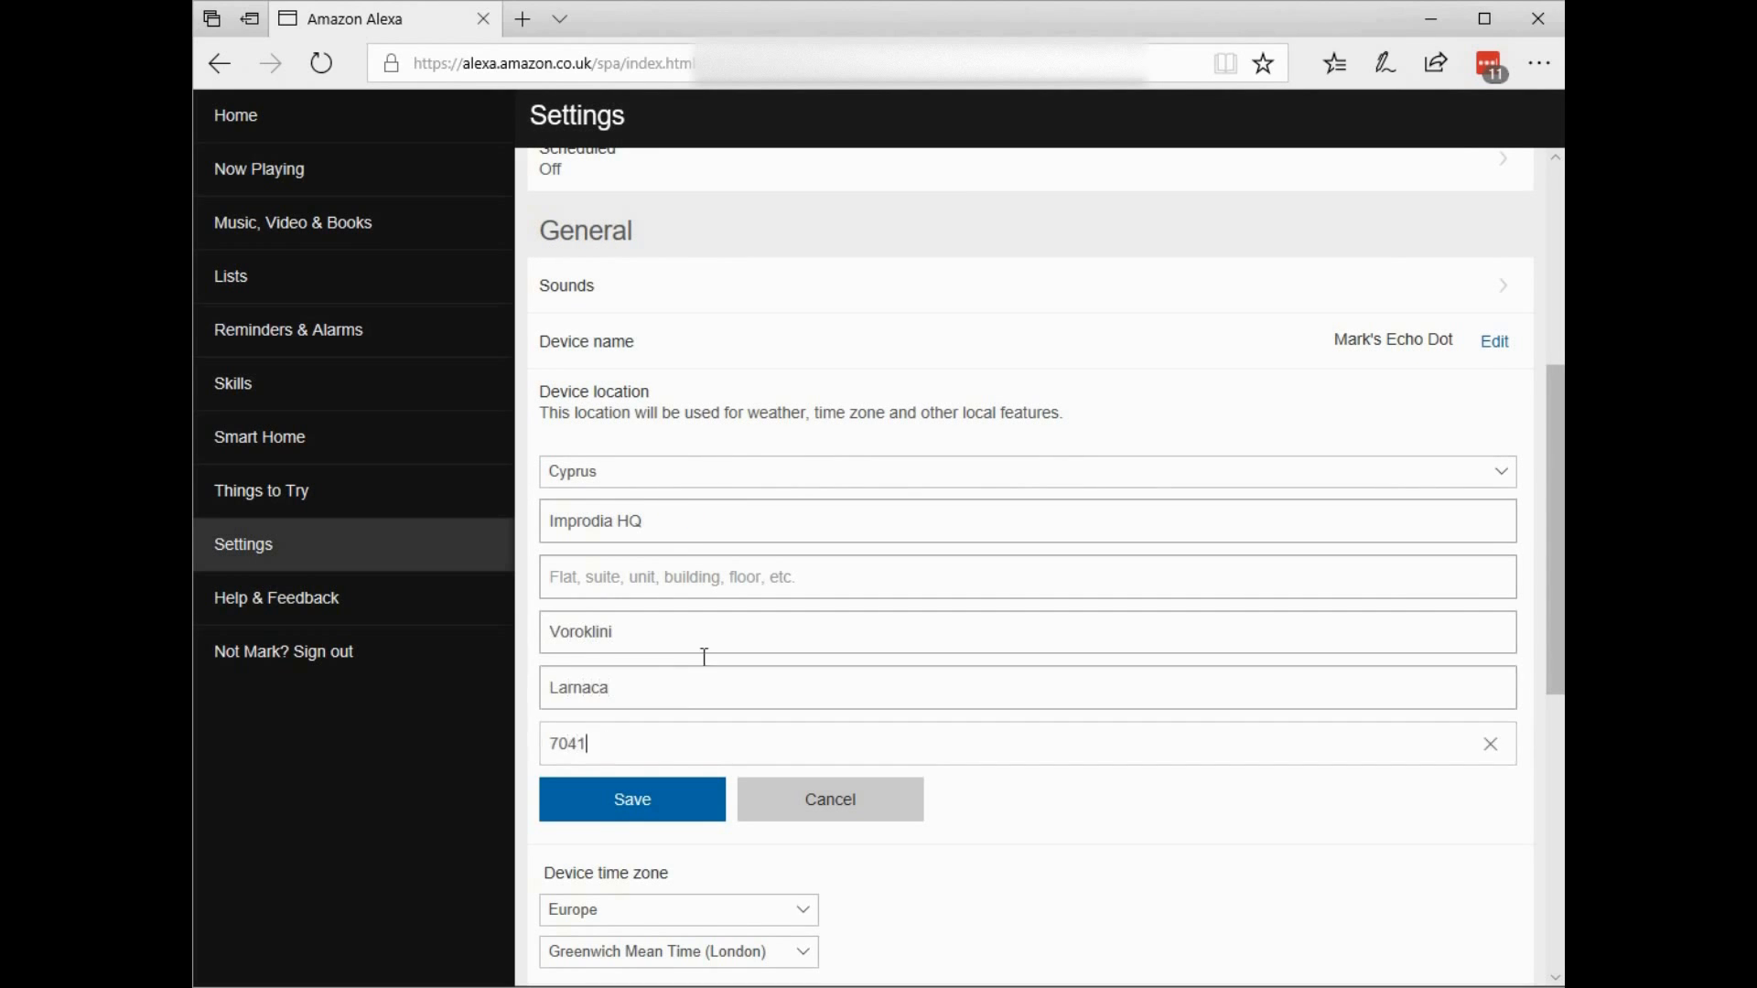
{"action": "left_click", "coordinate": [630, 799]}
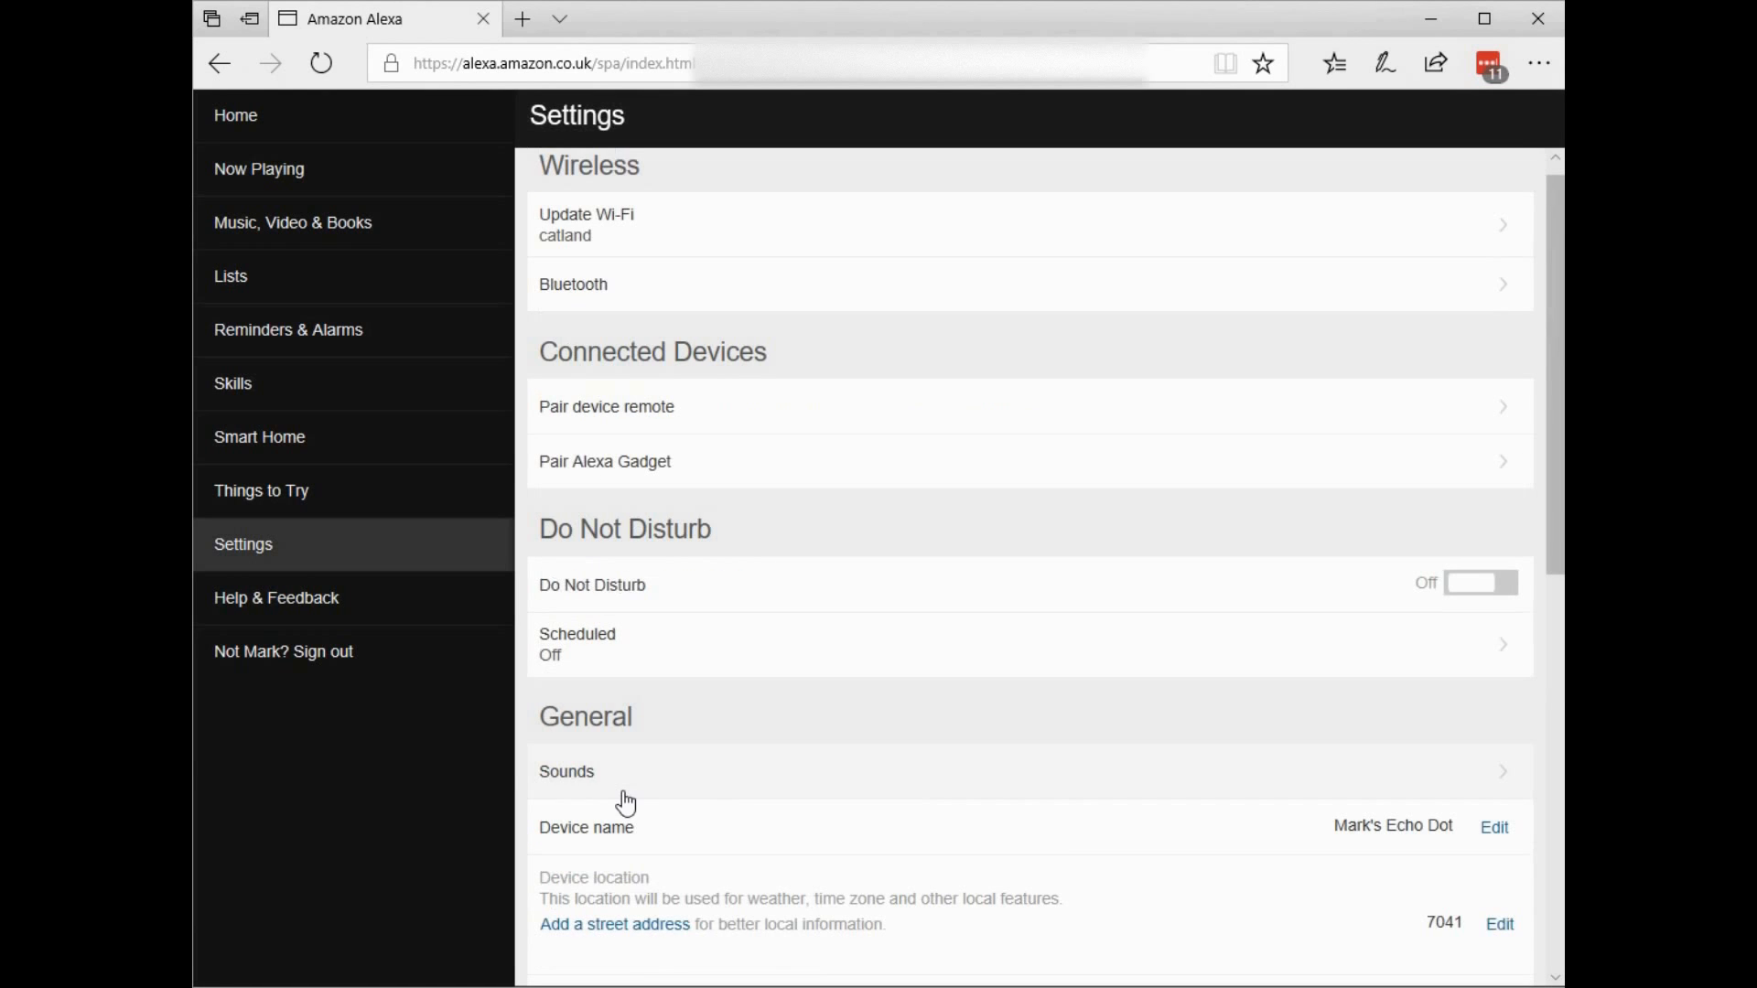
- Pick region Europe and time zone Eastern European Standard Time (Nicosia)
{"action": "scroll", "scroll_direction": "down", "scroll_amount": 3}
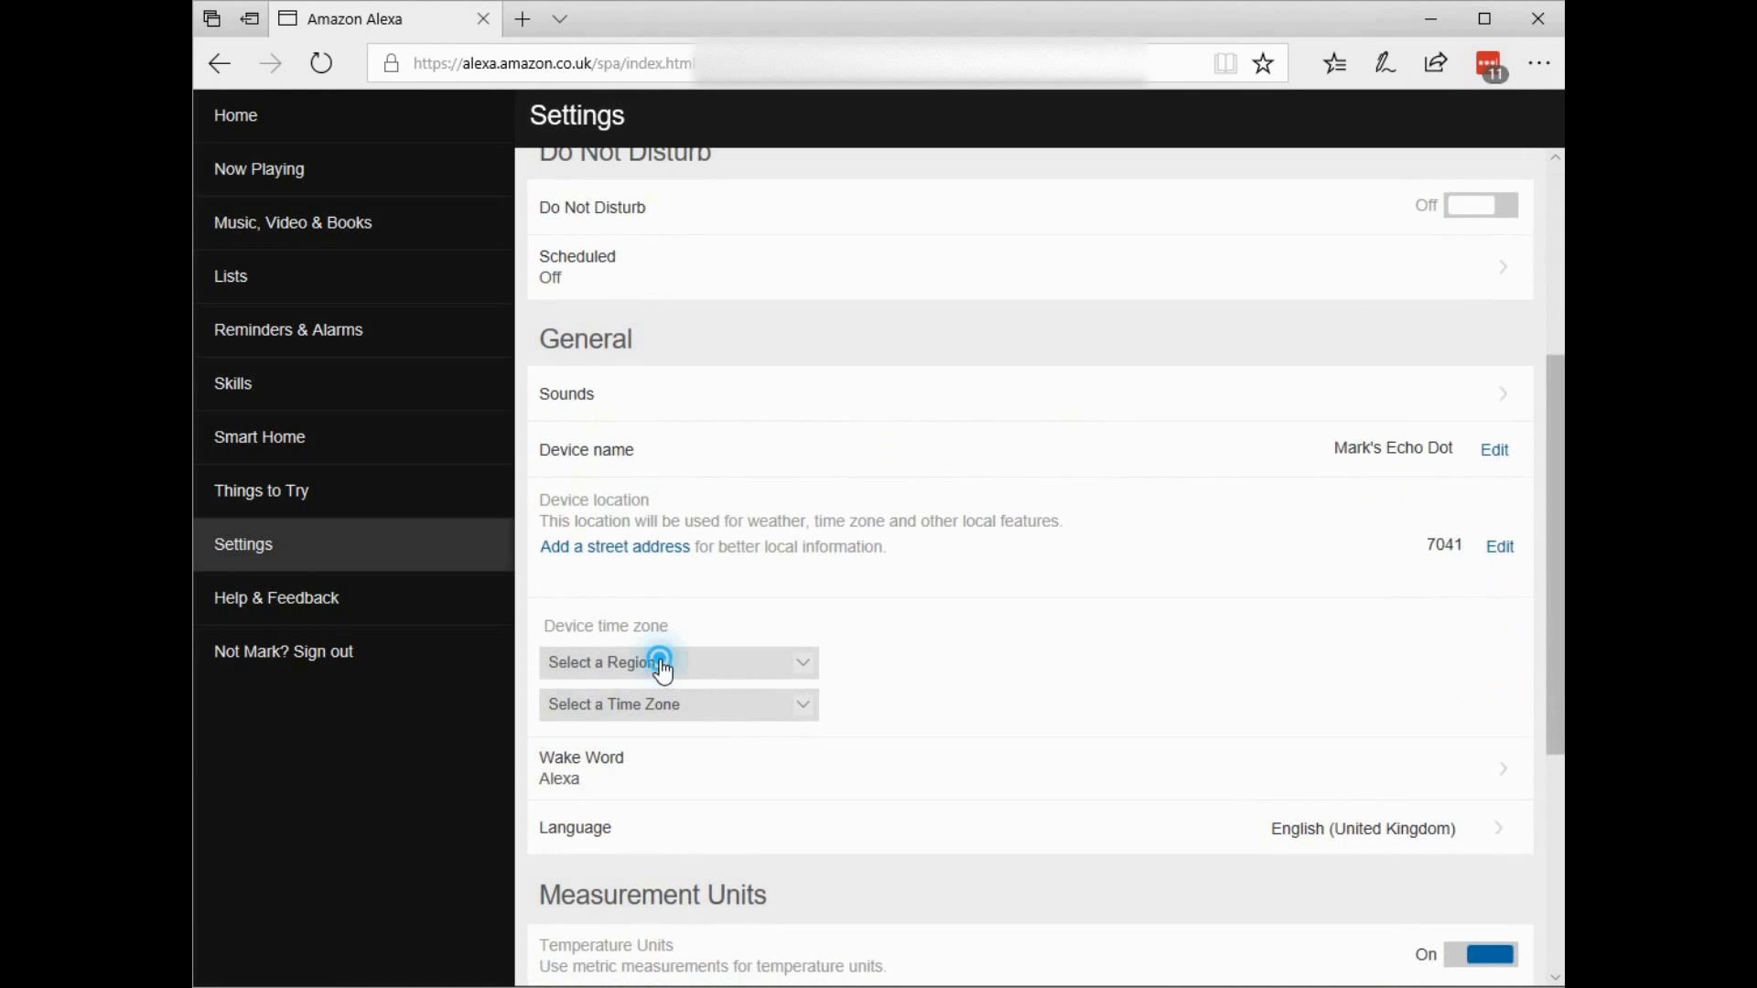
{"action": "left_click", "coordinate": [678, 660]}
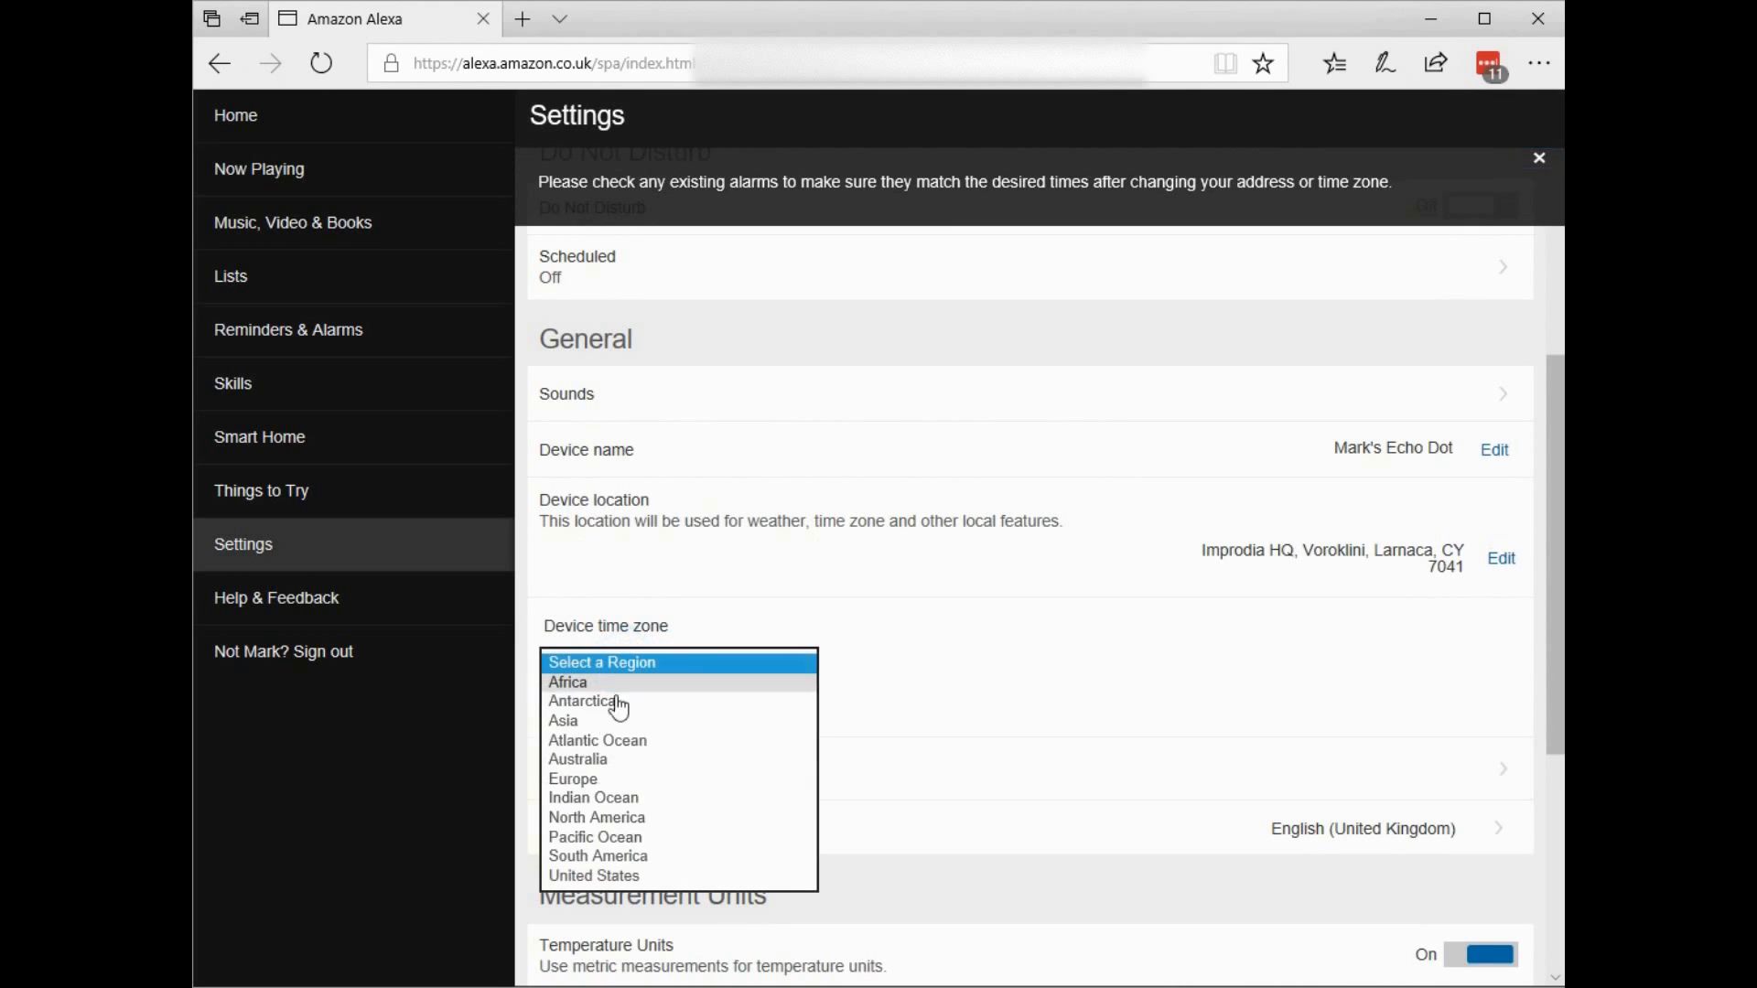
{"action": "left_click", "coordinate": [573, 779]}
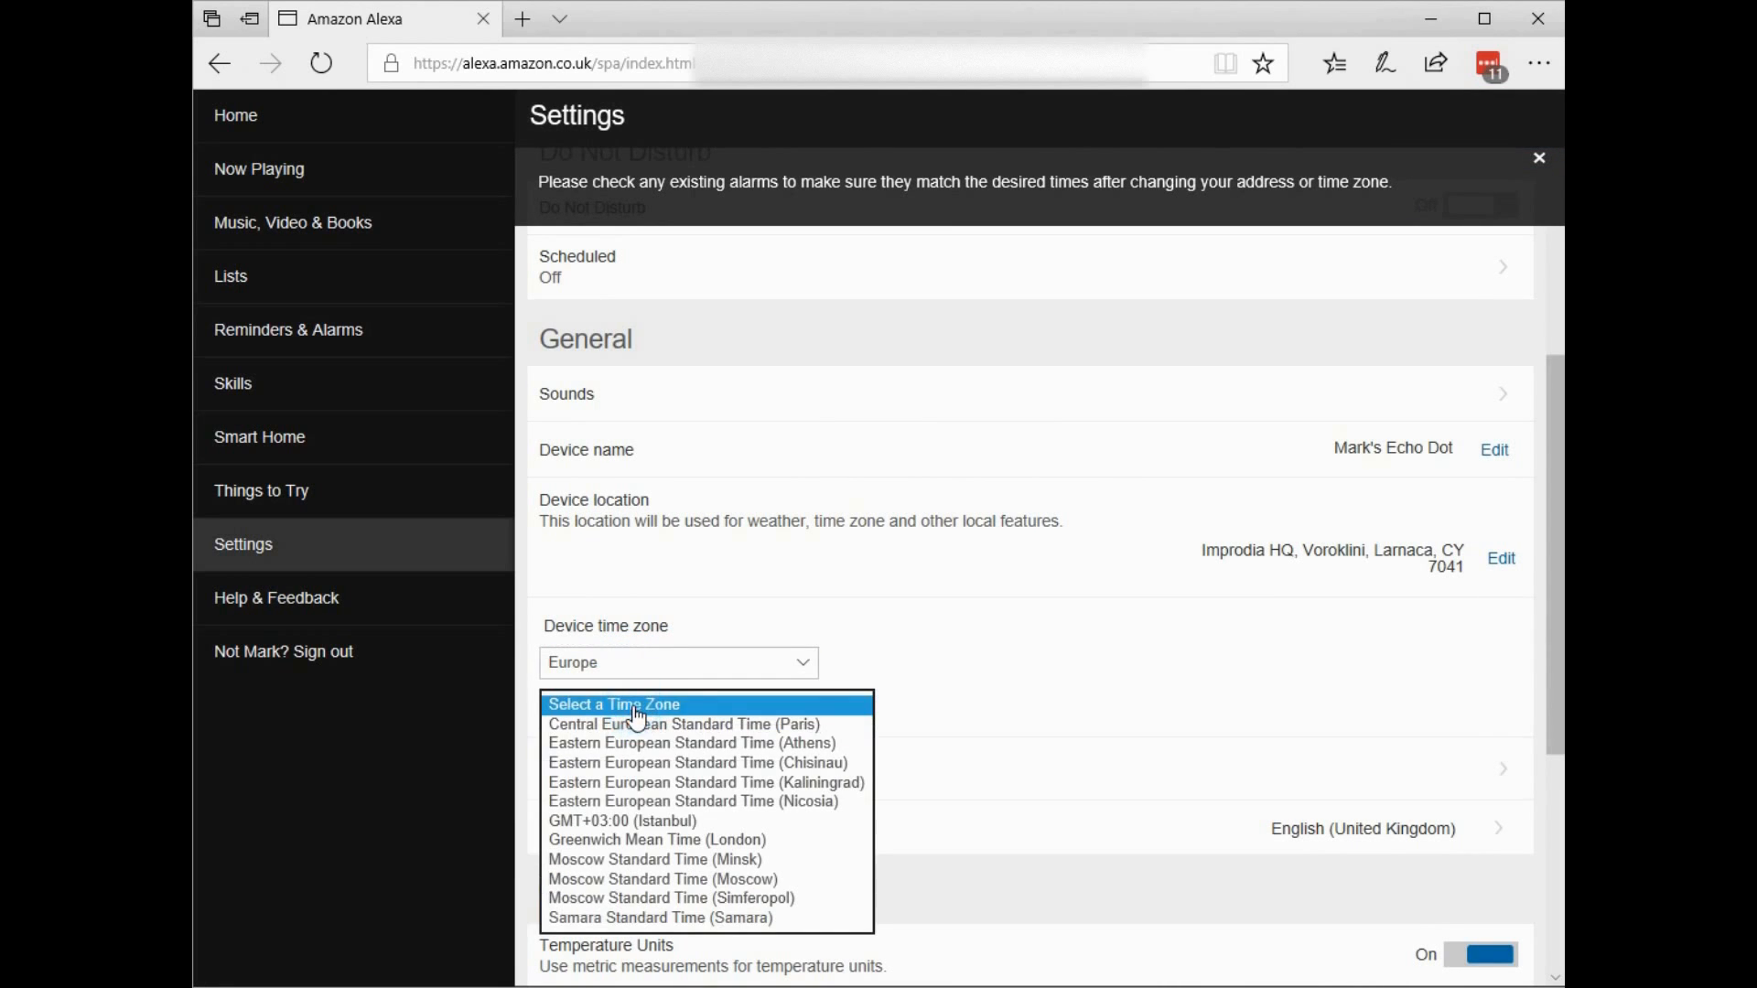
{"action": "mouse_move", "coordinate": [642, 807]}
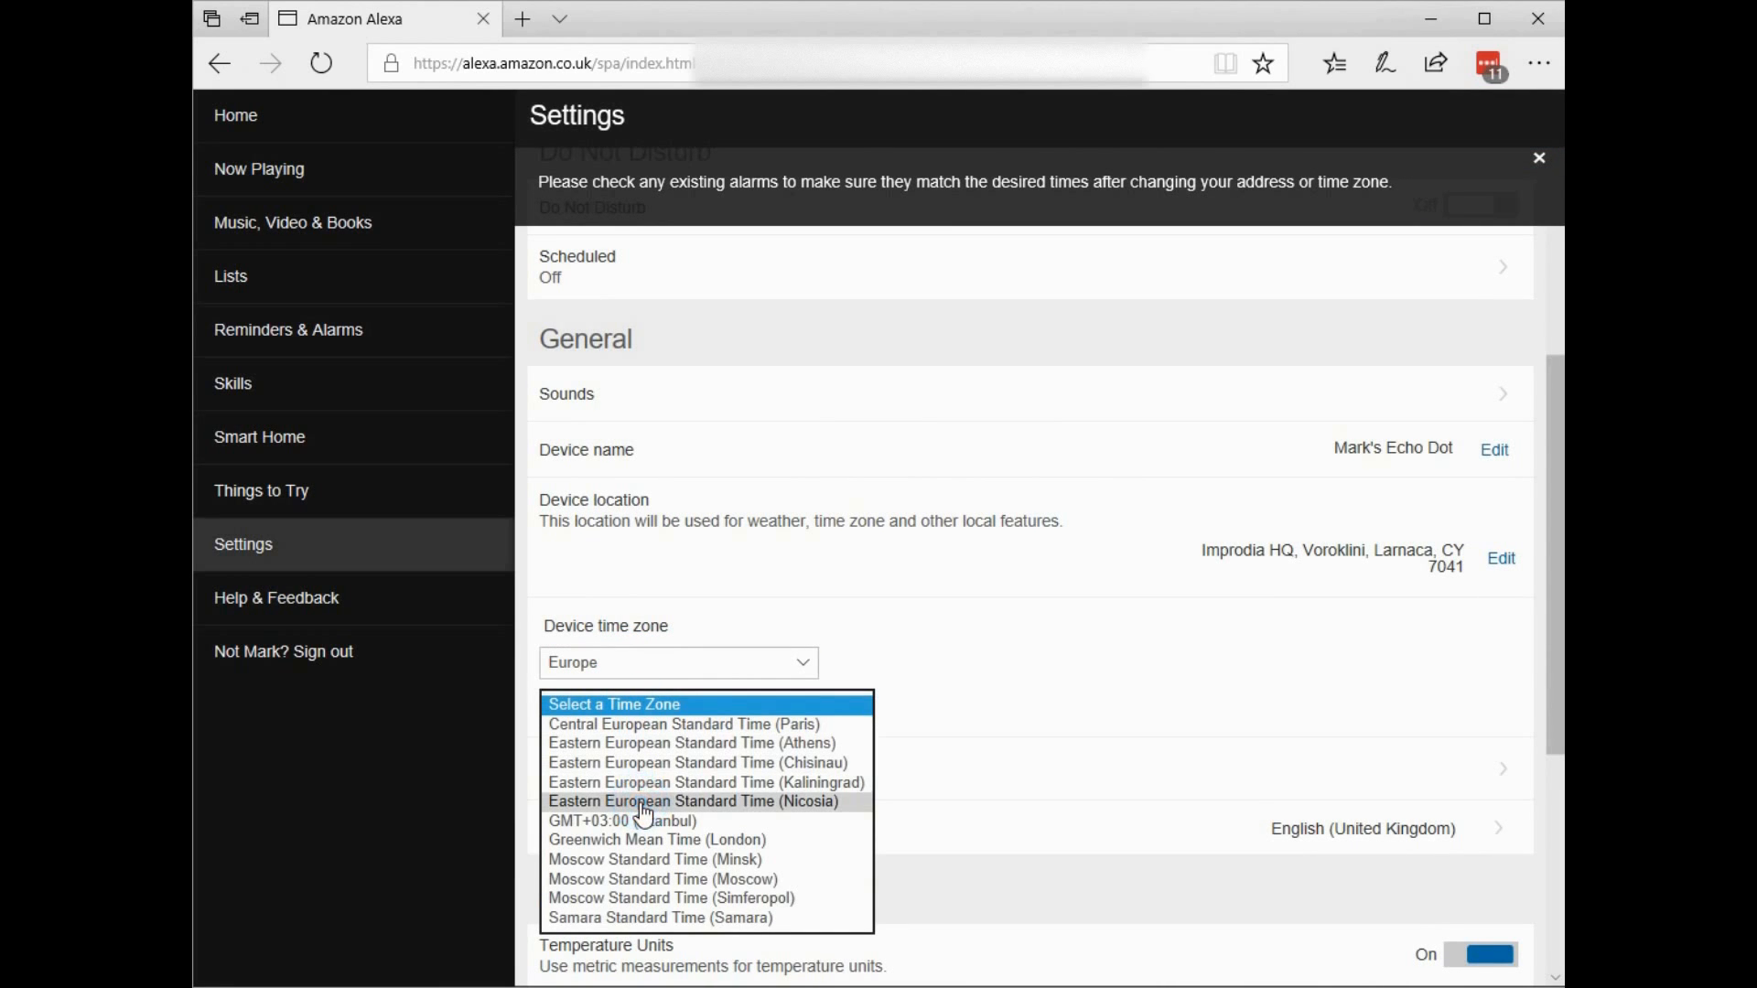
{"action": "left_click", "coordinate": [692, 802]}
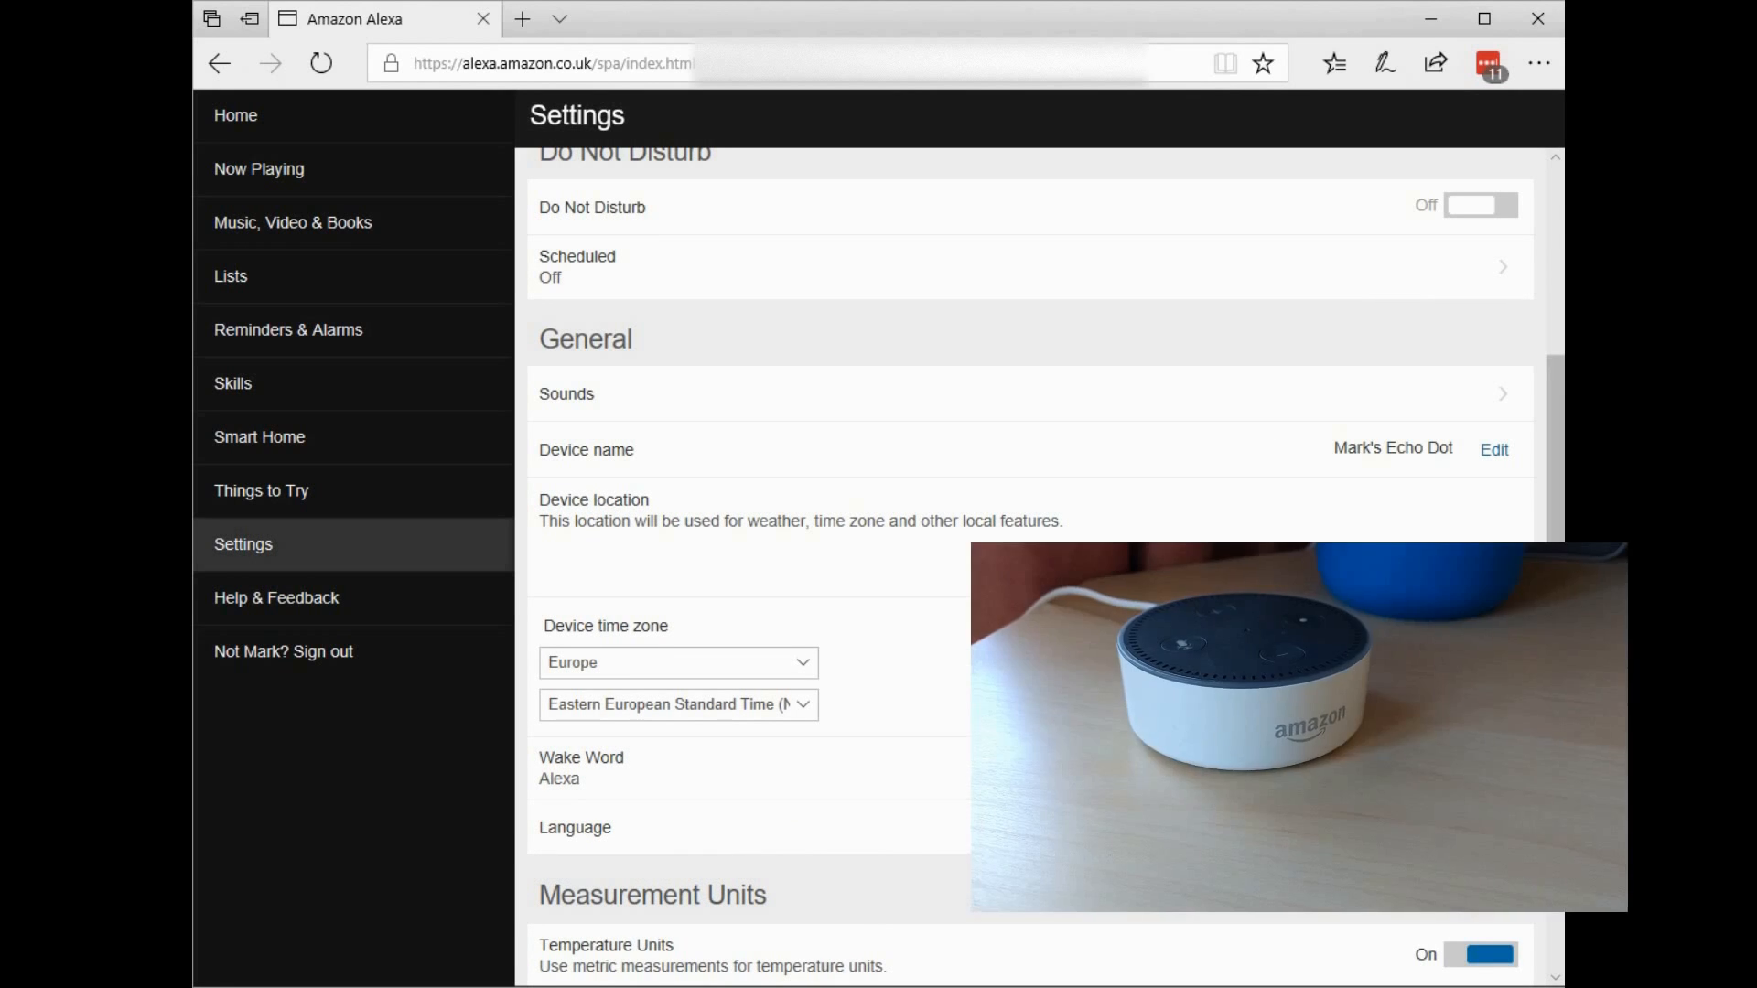
- Check the Home weather card shows Voroklini, Cyprus, then return to Settings
{"action": "scroll", "scroll_direction": "up", "scroll_amount": 3}
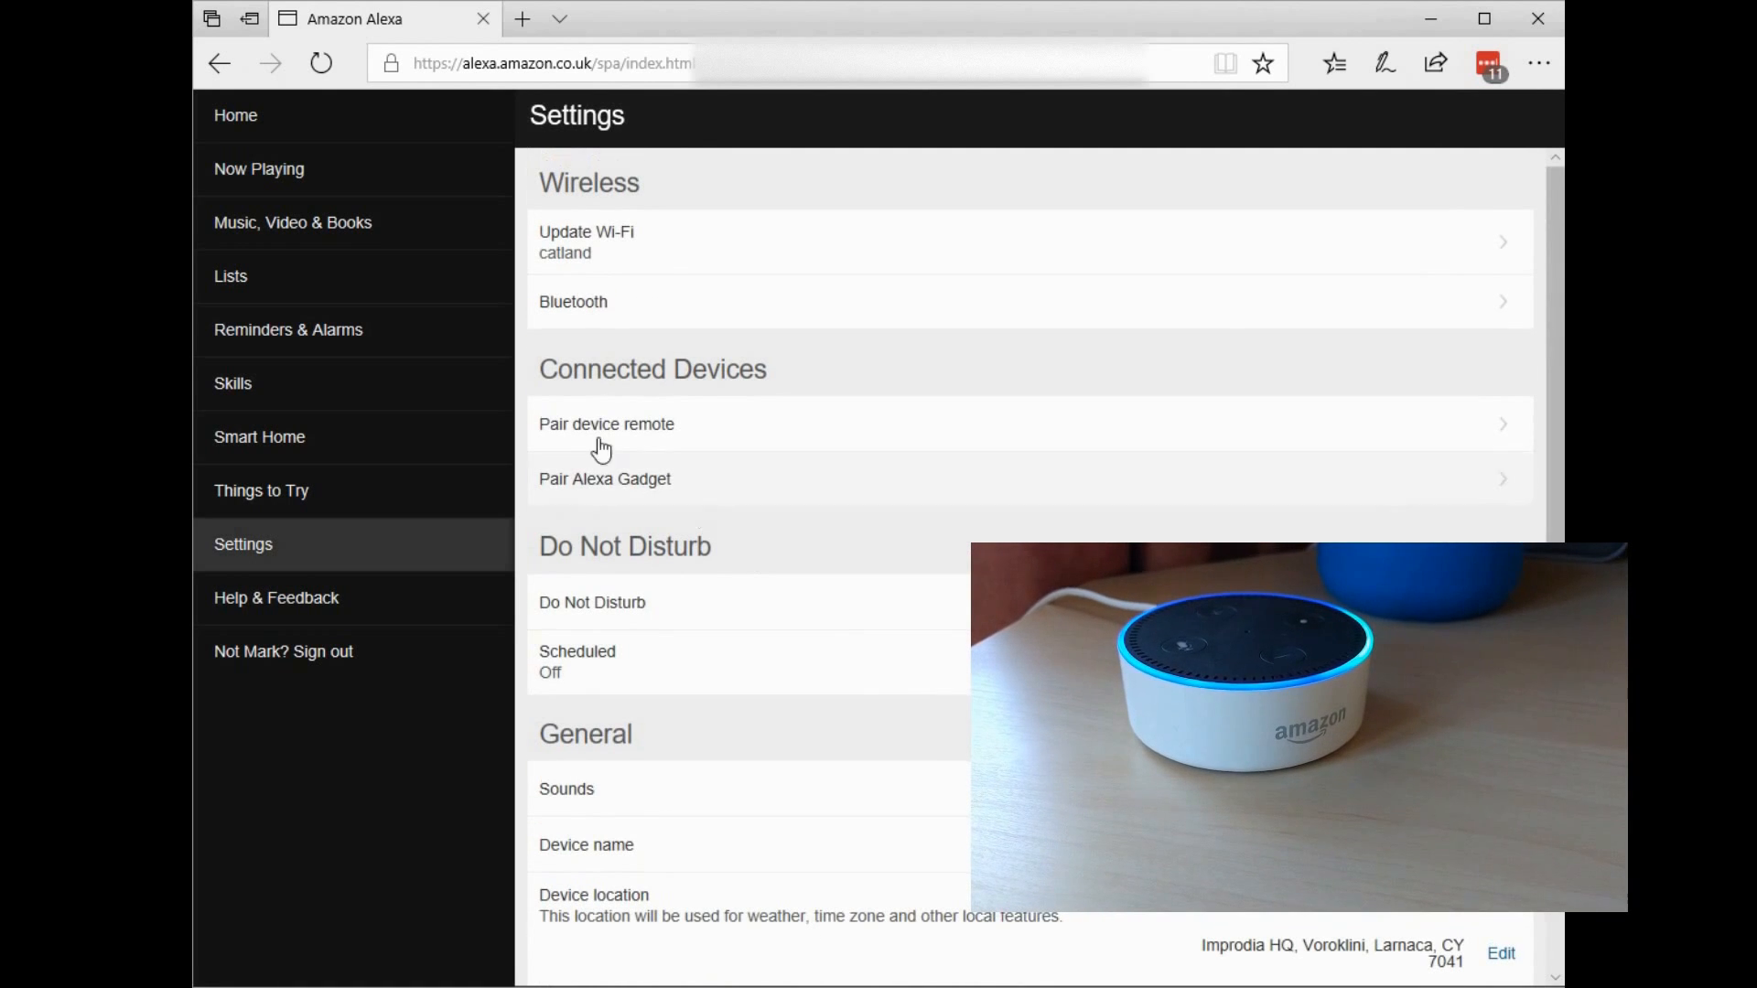
{"action": "left_click", "coordinate": [235, 116]}
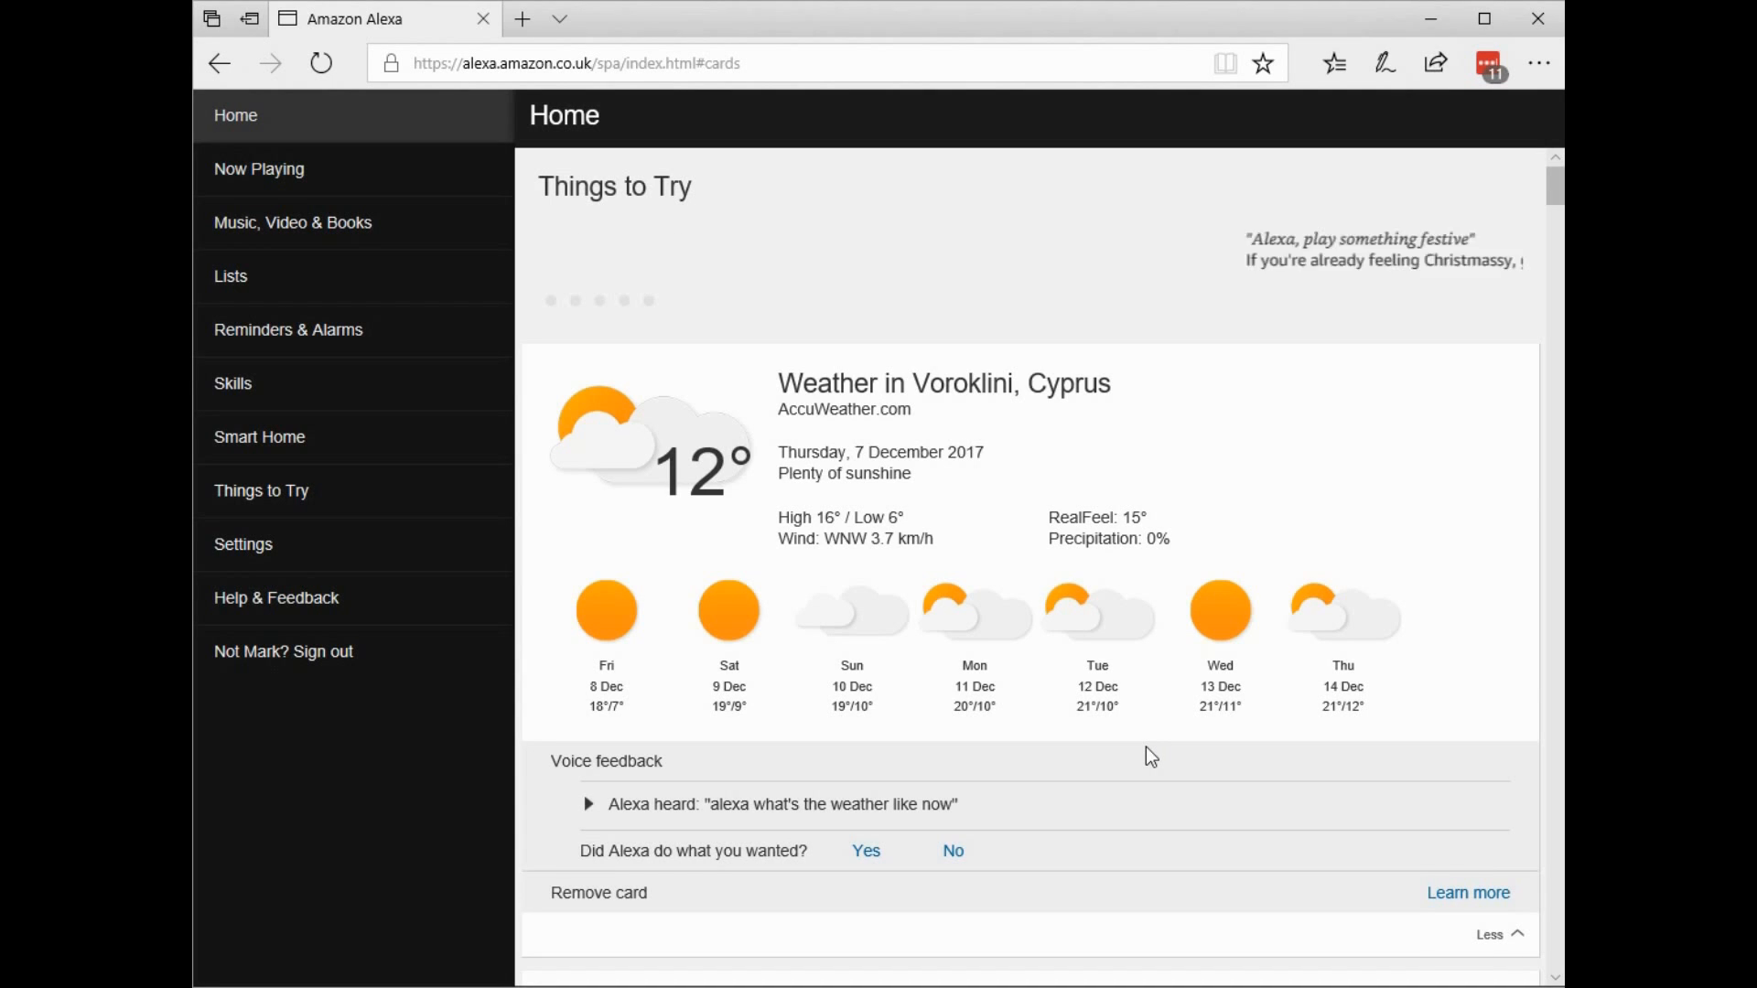
{"action": "left_click", "coordinate": [243, 544]}
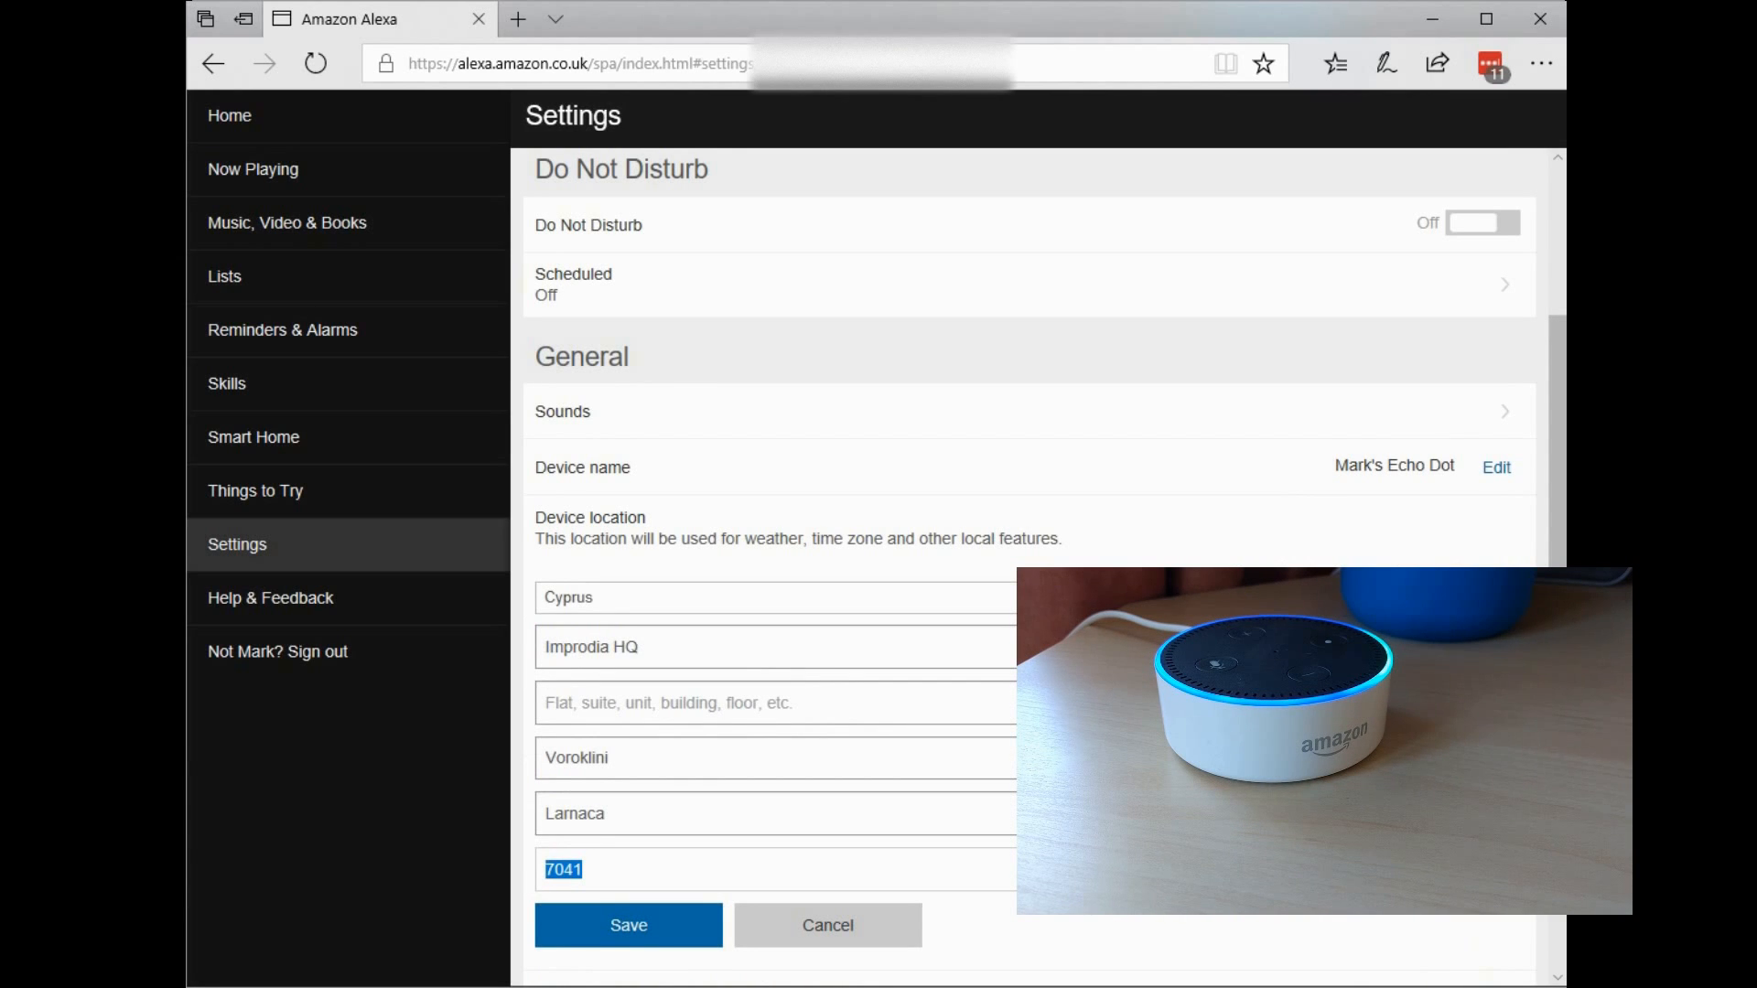
- Open the location country dropdown, with Cyprus still selected
{"action": "left_click", "coordinate": [777, 597]}
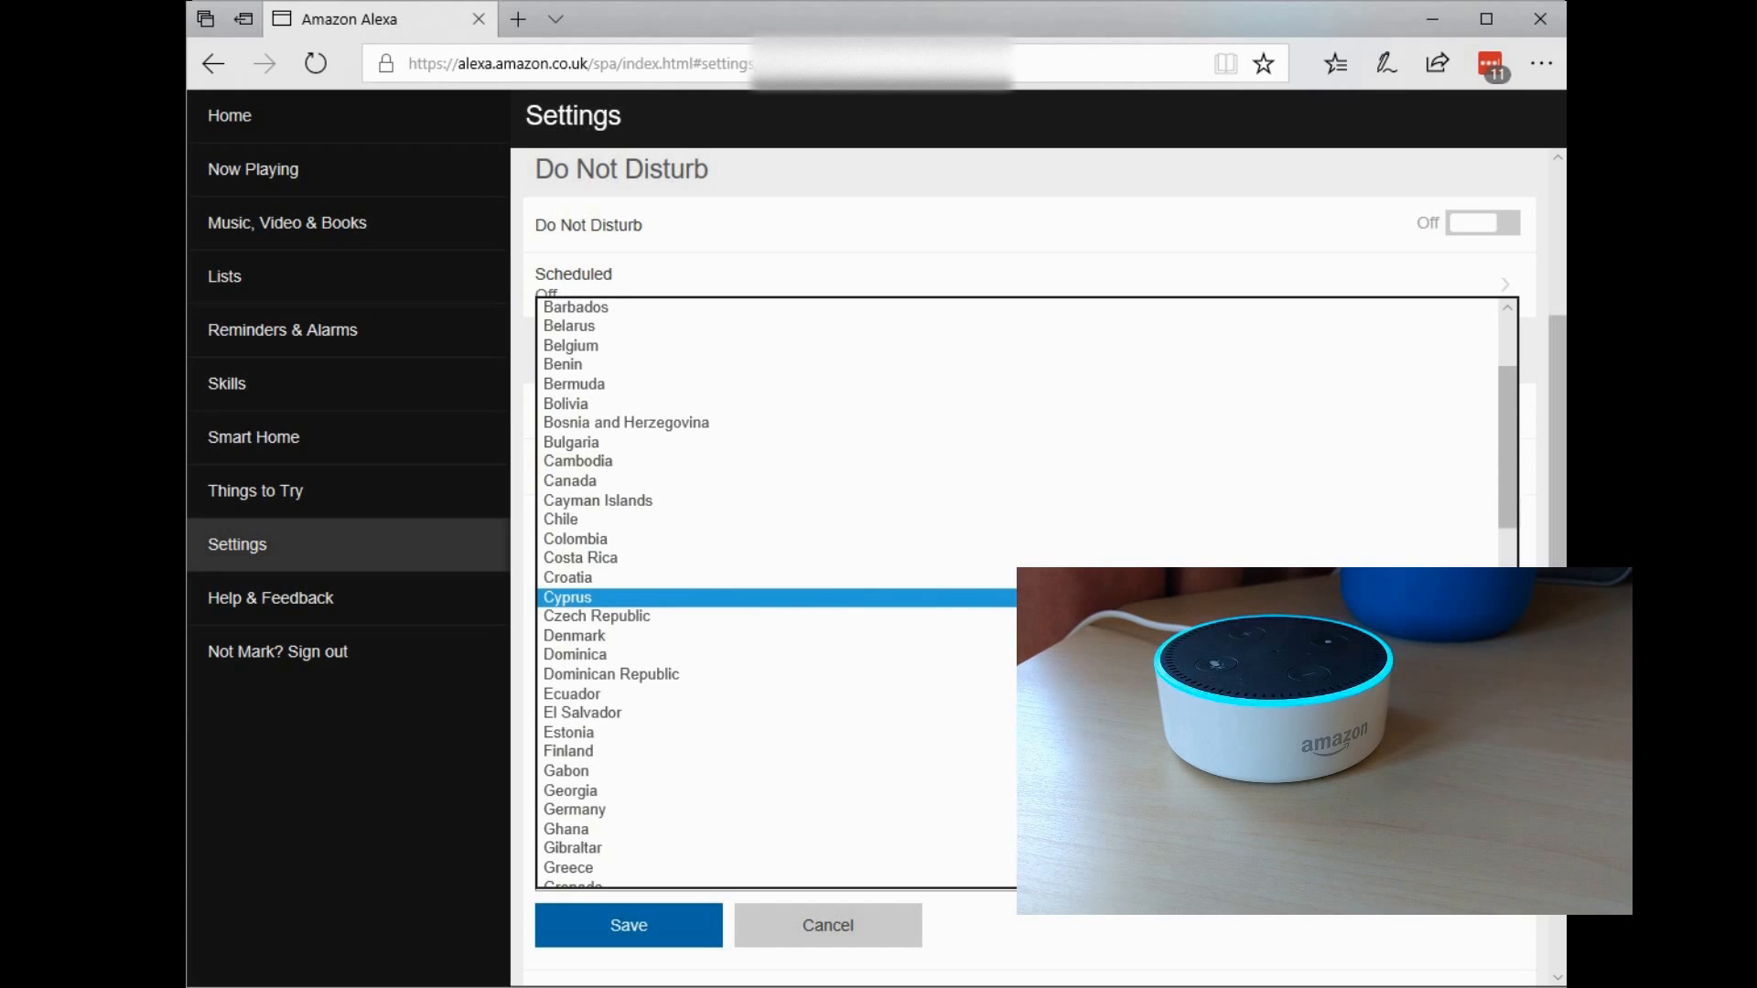
{"action": "mouse_move", "coordinate": [1302, 953]}
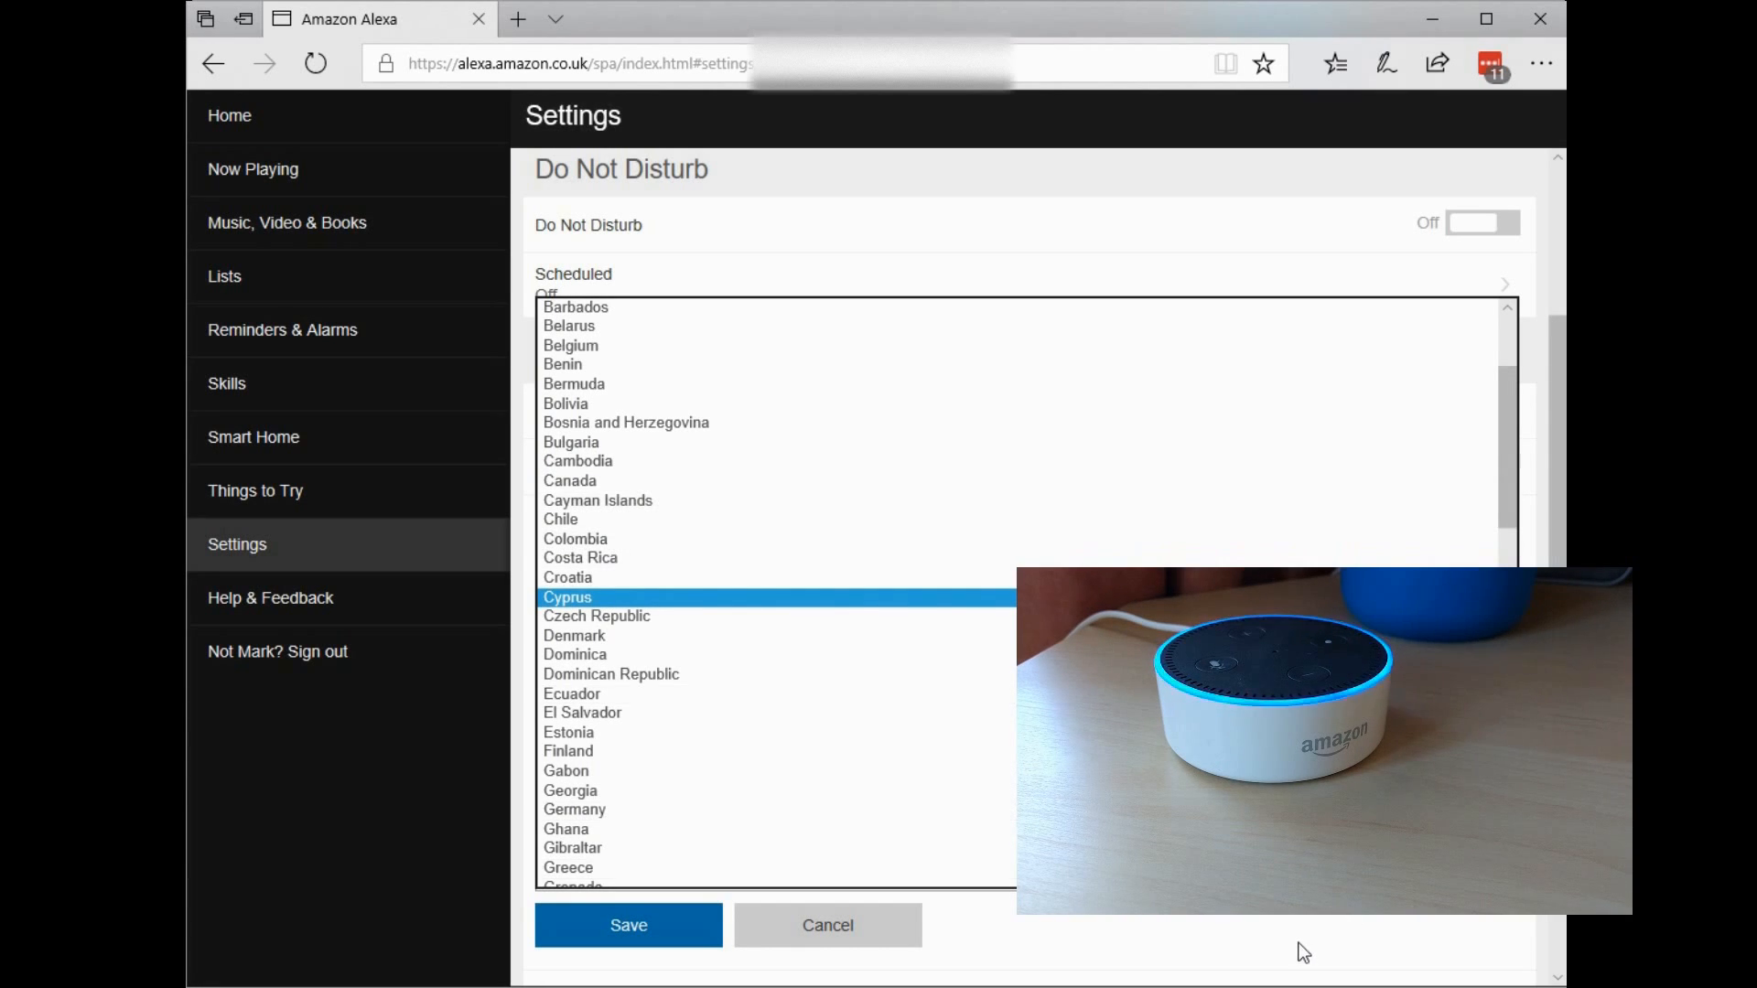